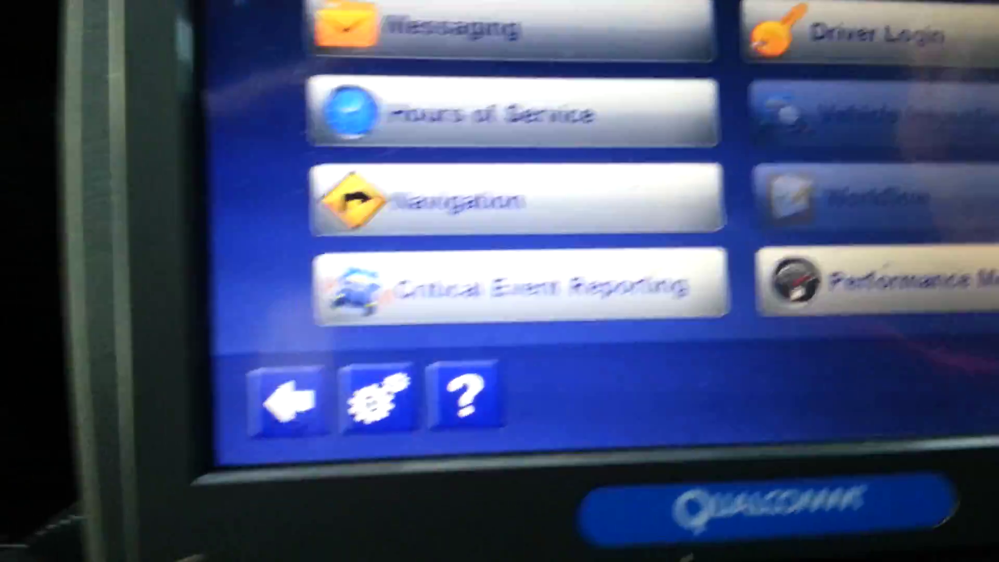
- Open Hours of Service from the main menu, showing the driver's off-duty status page
left_click(485, 115)
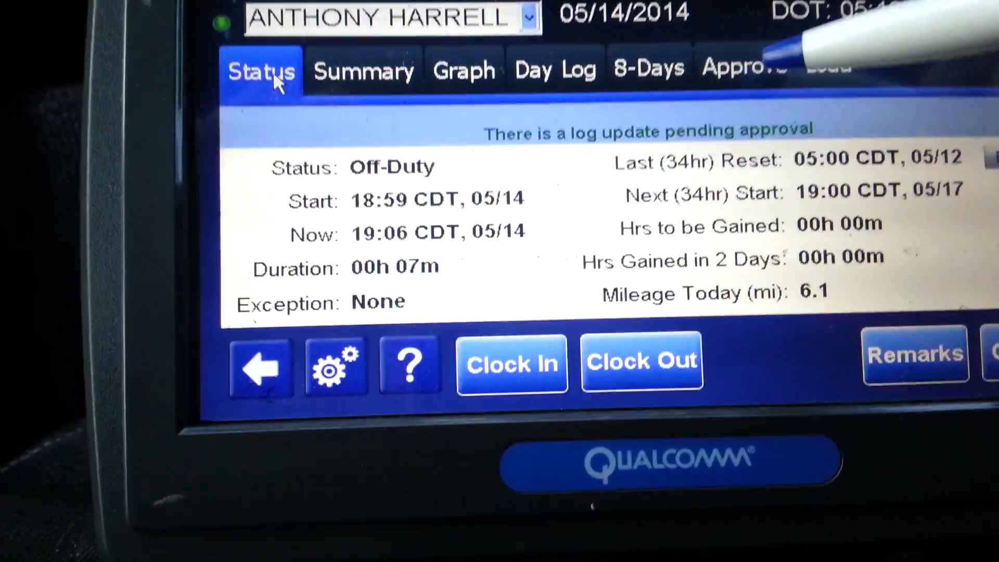
- Show the 05/14/2014 log entries awaiting approval, starting with the 16:38 ON entry
left_click(741, 67)
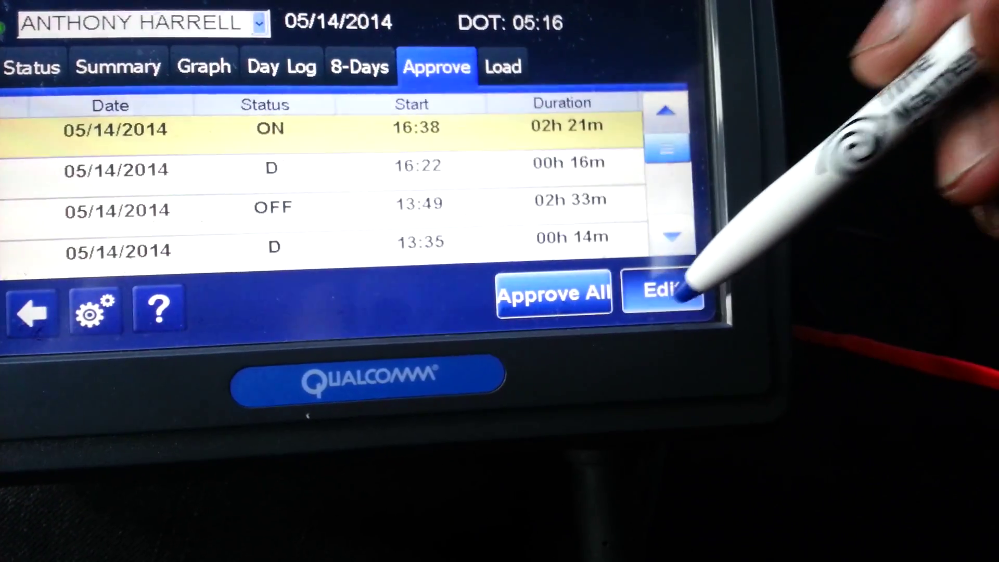
left_click(662, 292)
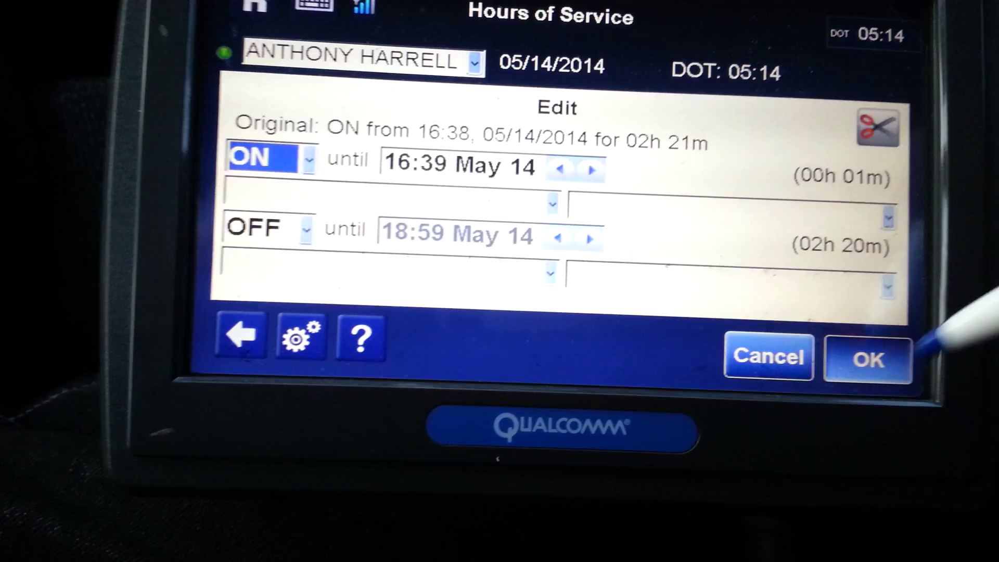
- Confirm the split into ON until 16:39 and OFF until 18:59, bringing up the edit-reason prompt
left_click(868, 358)
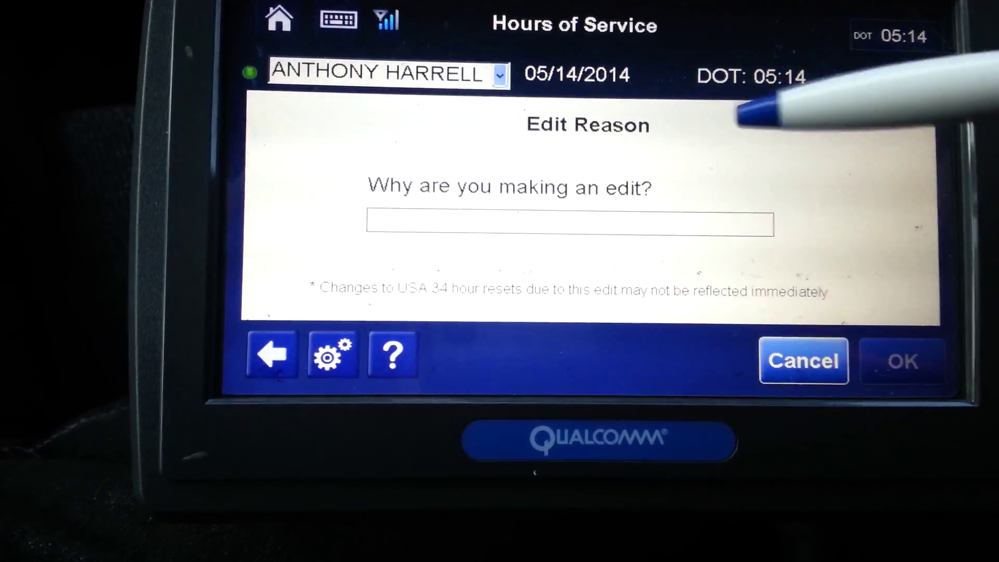